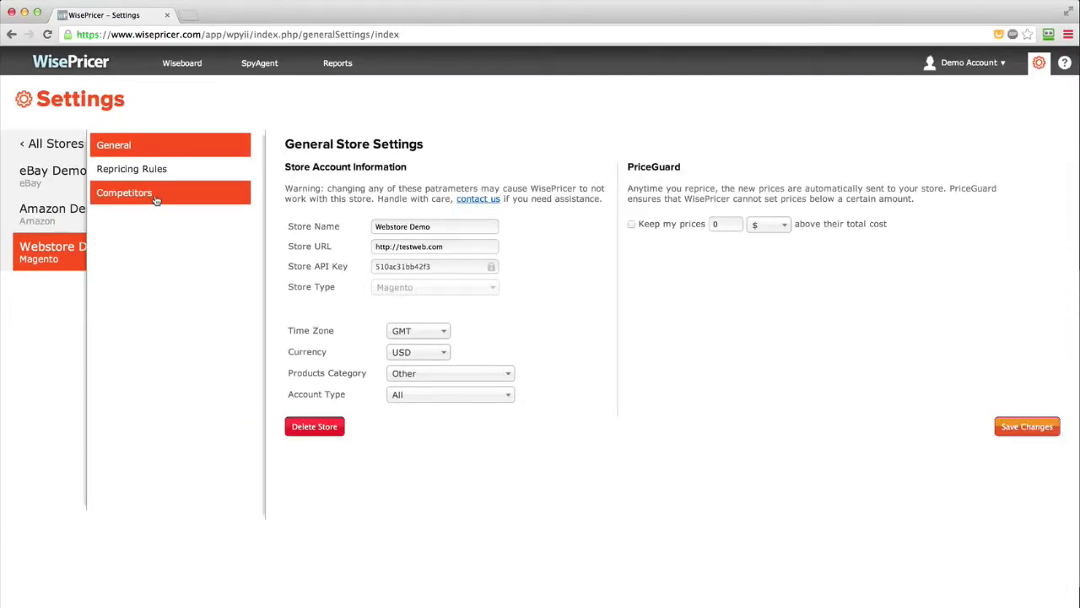
Open the Webstore Demo competitors settings and scroll through the list.
{"action": "left_click", "coordinate": [124, 193]}
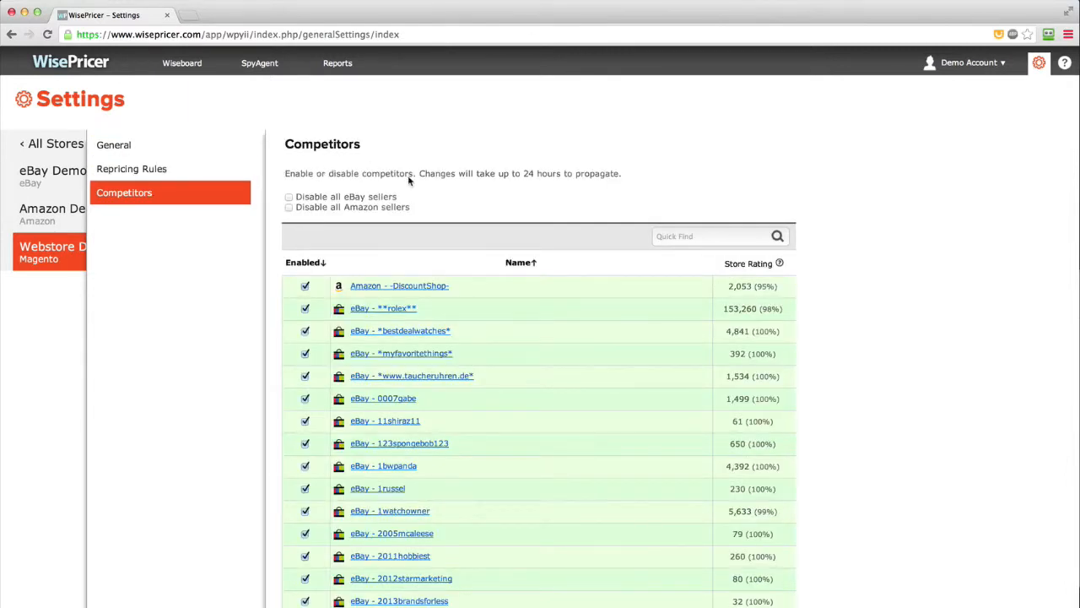
{"action": "scroll", "scroll_direction": "down", "scroll_amount": 3}
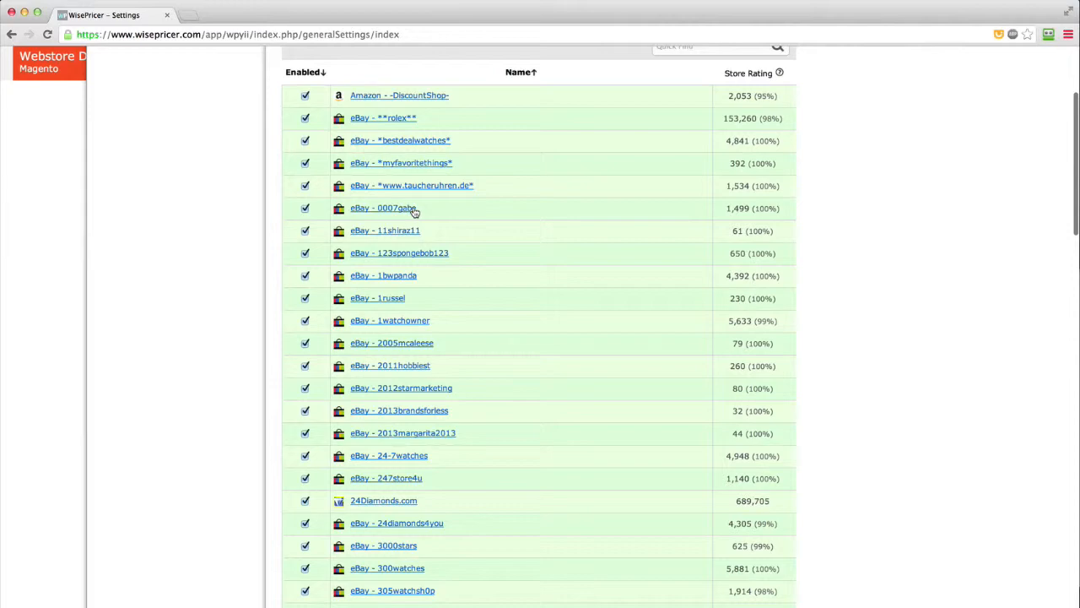
{"action": "scroll", "scroll_direction": "down", "scroll_amount": 3}
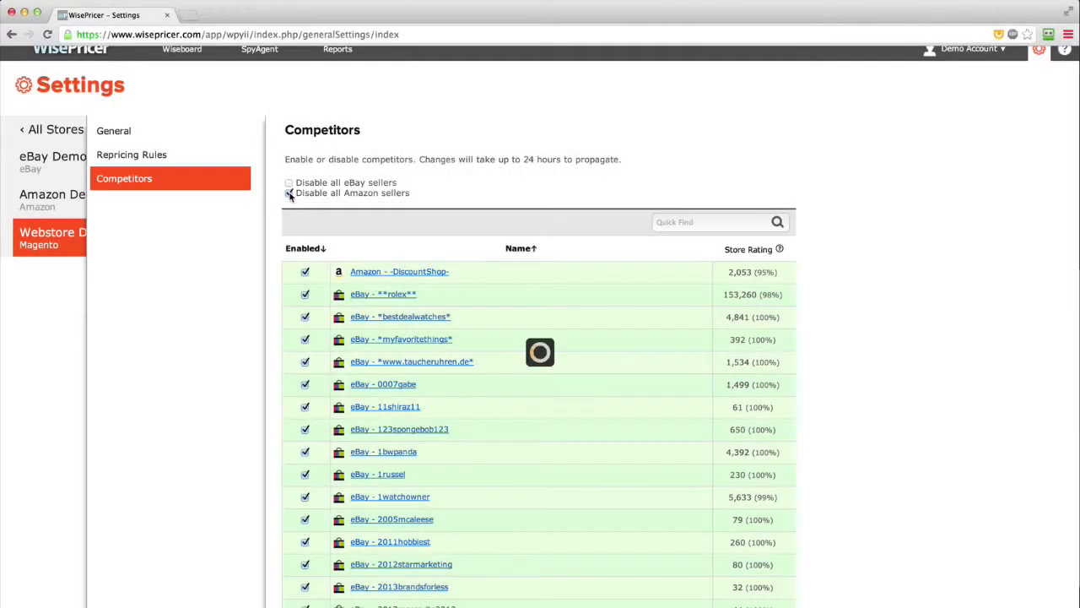
Tick 'Disable all Amazon sellers' to remove the Amazon DiscountShop entry.
{"action": "left_click", "coordinate": [289, 193]}
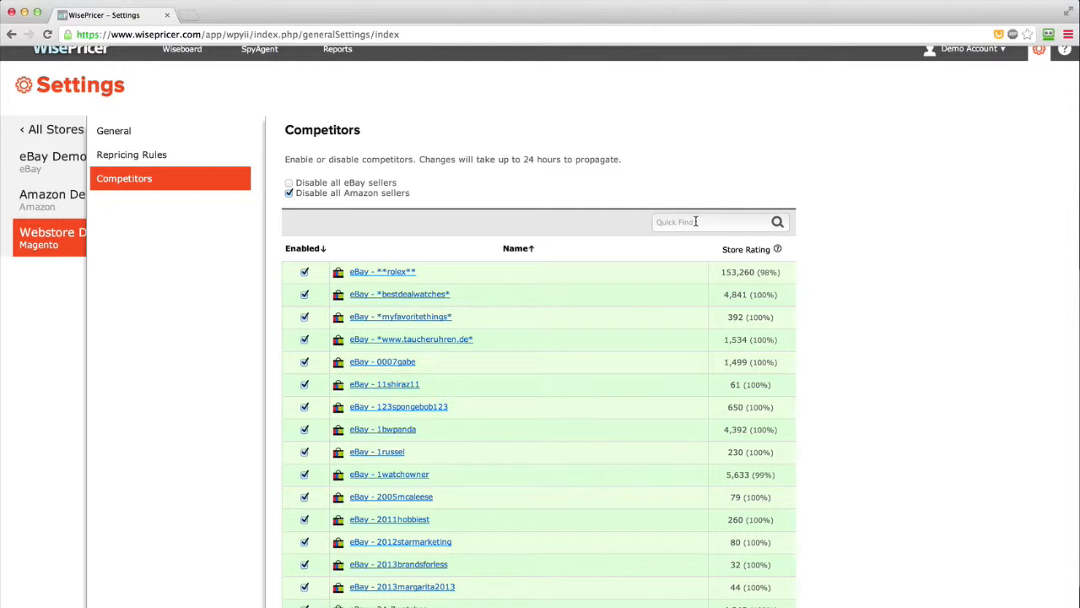
Filter competitors by 'overstock' in Quick Find and enable all matches.
{"action": "left_click", "coordinate": [720, 222]}
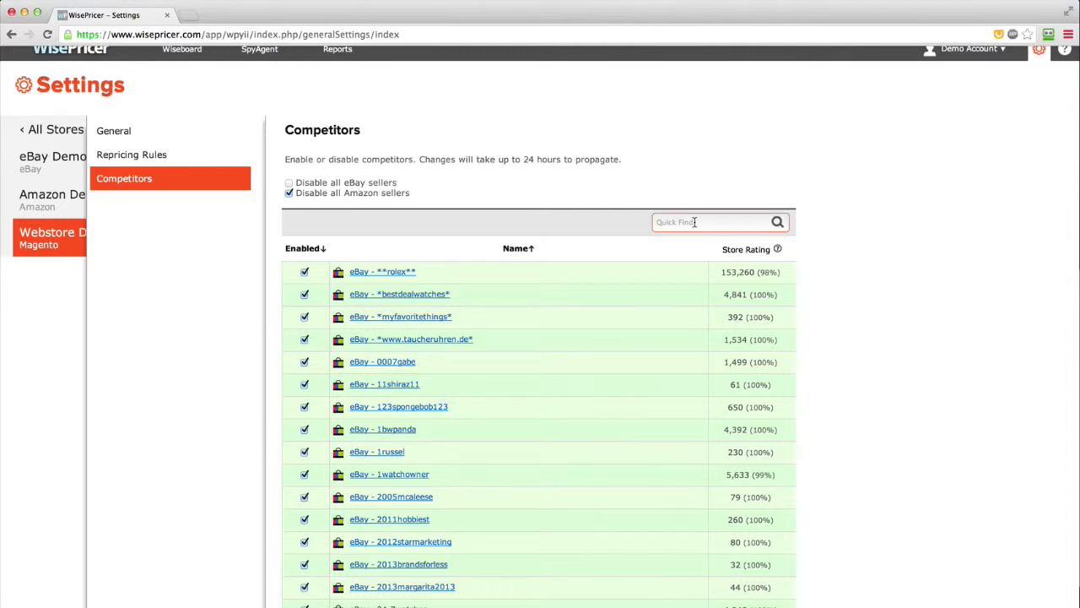
{"action": "type", "text": "oversto"}
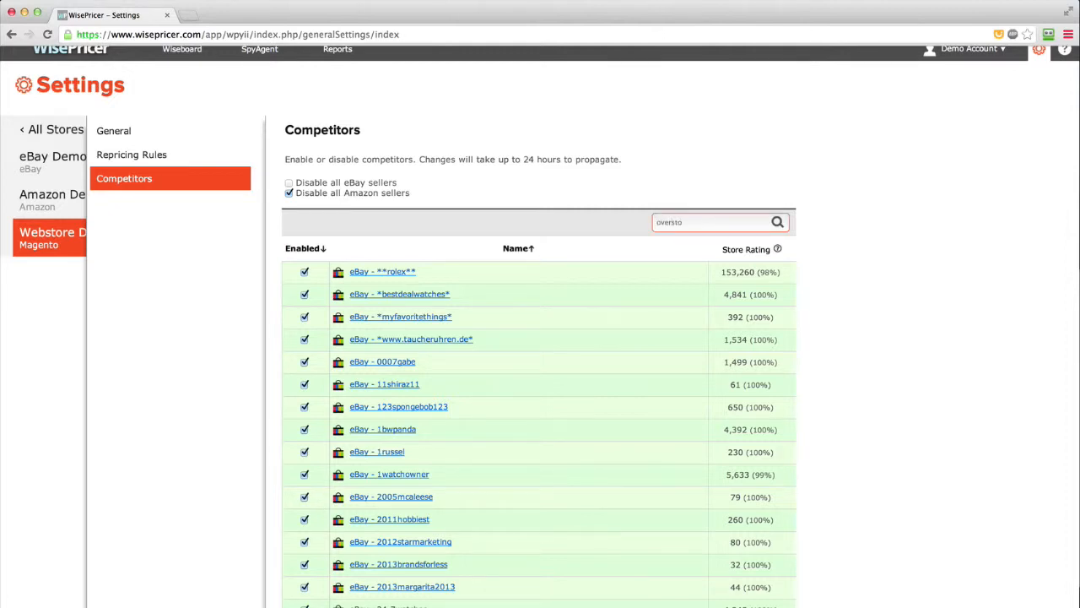
{"action": "type", "text": "overstock"}
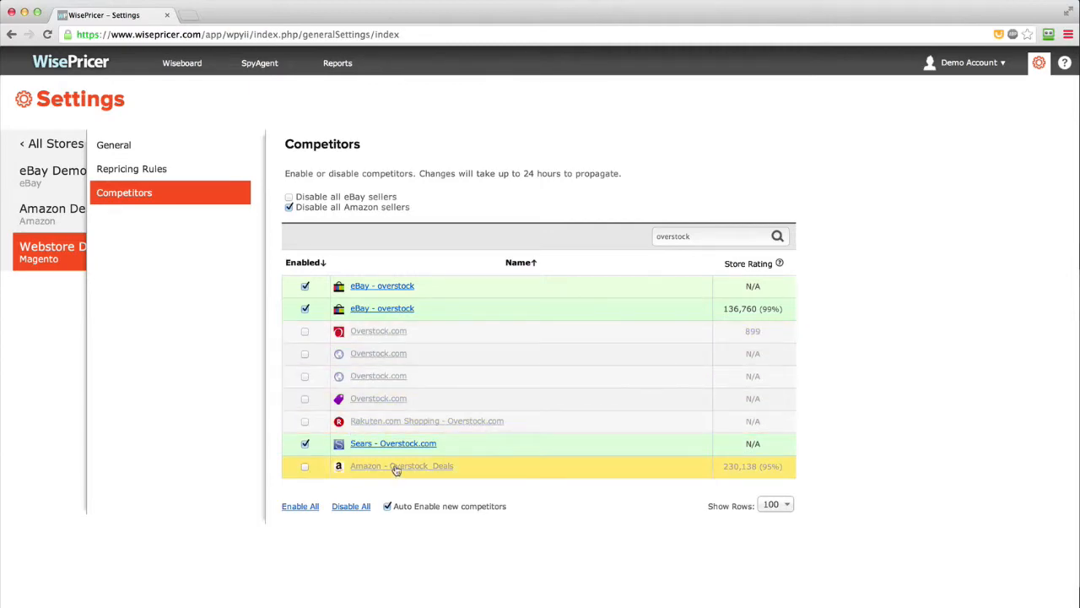
{"action": "left_click", "coordinate": [300, 506]}
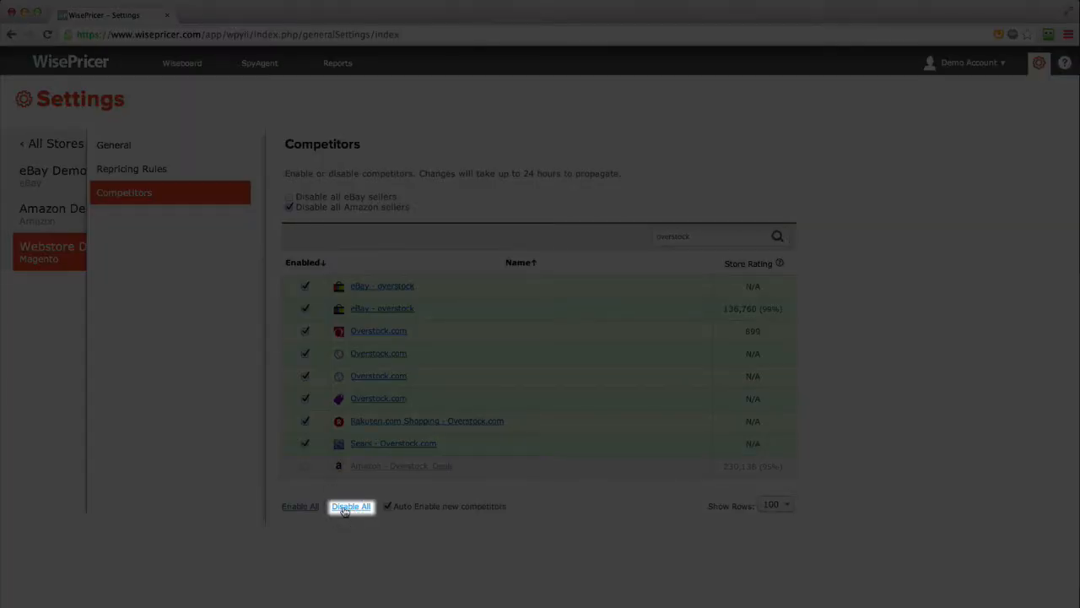
Disable all competitors in the full list, including Amazon DiscountShop.
{"action": "left_click", "coordinate": [351, 506]}
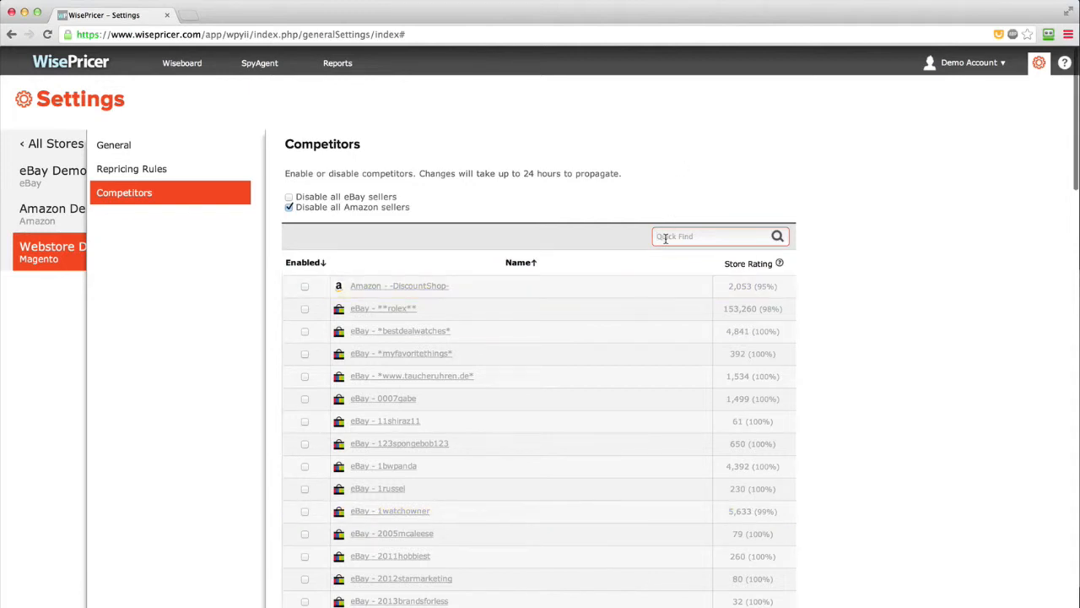
Filter by 'overstock' again and enable the Overstock.com competitor rated 899.
{"action": "type", "text": "overstock"}
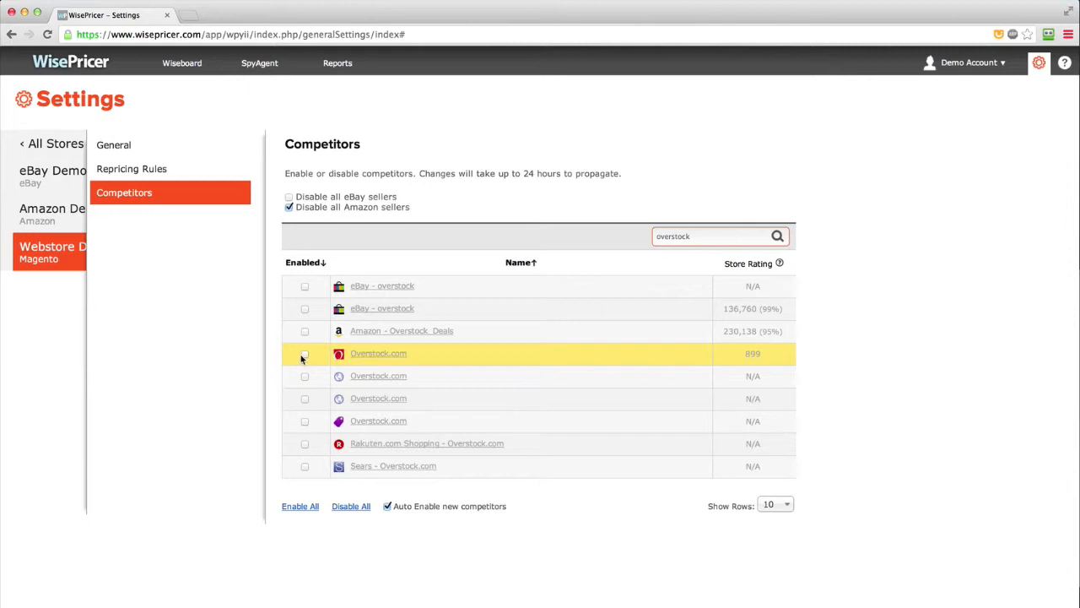
{"action": "left_click", "coordinate": [304, 353]}
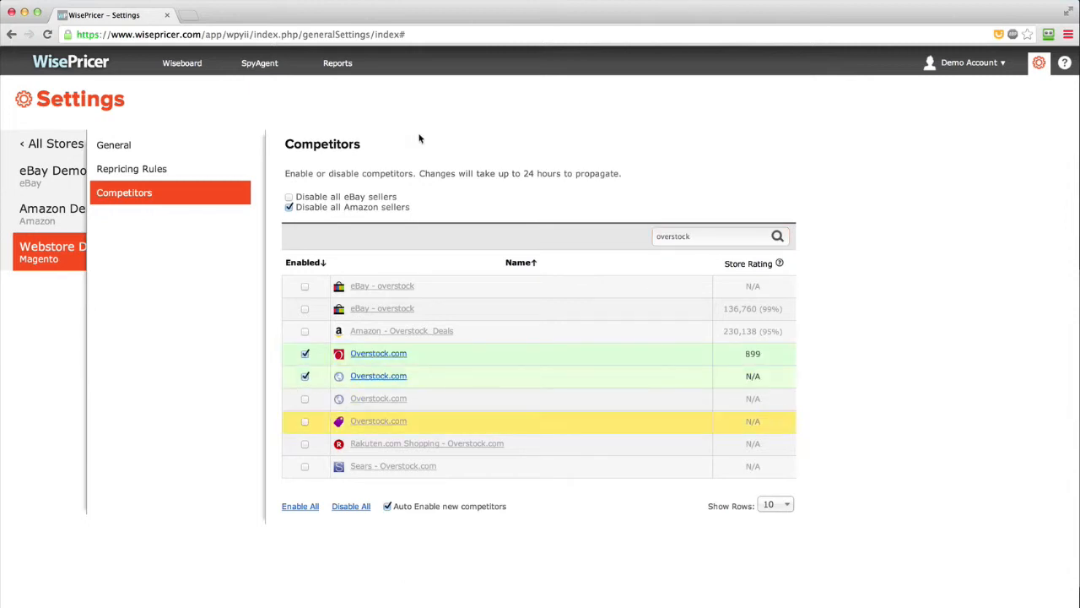